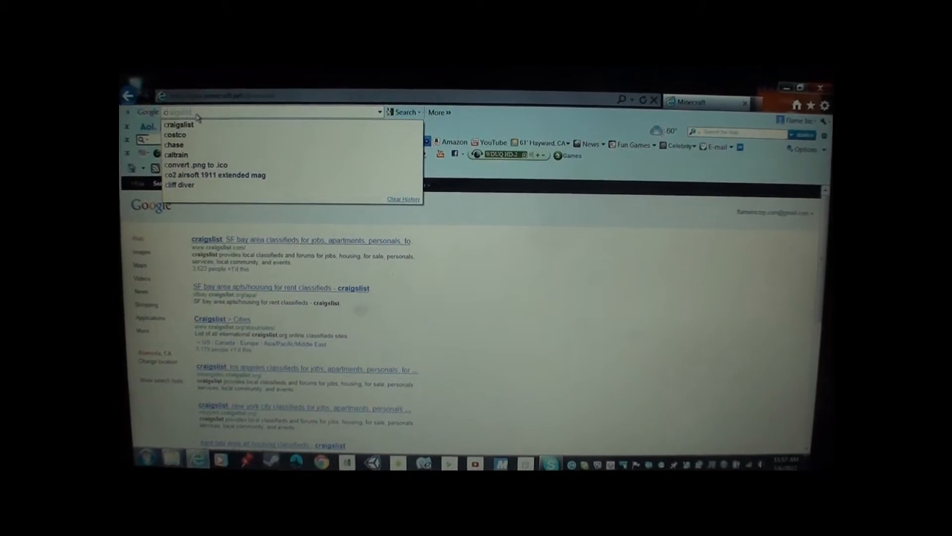
pyautogui.moveTo(195, 165)
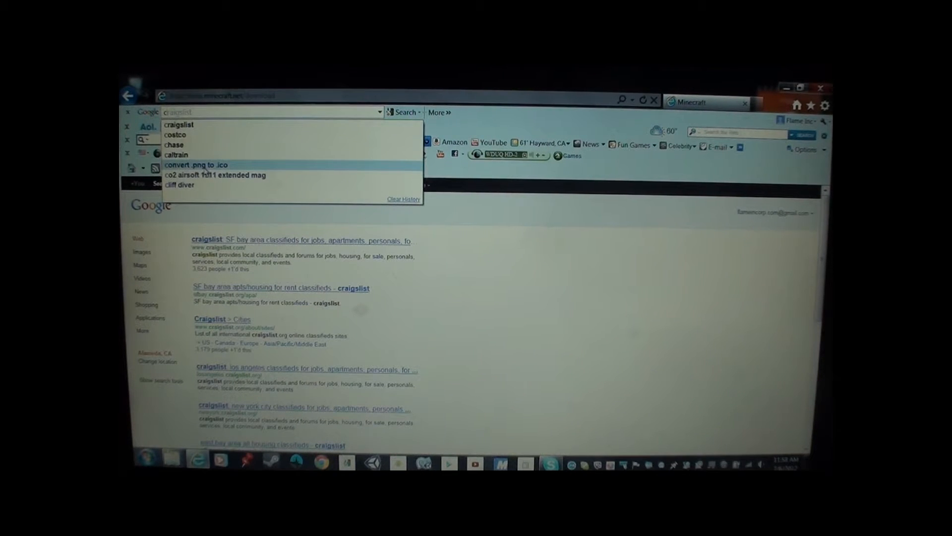
# Rerun the 'convert .png to .ico' Google search from the search history.
pyautogui.click(196, 165)
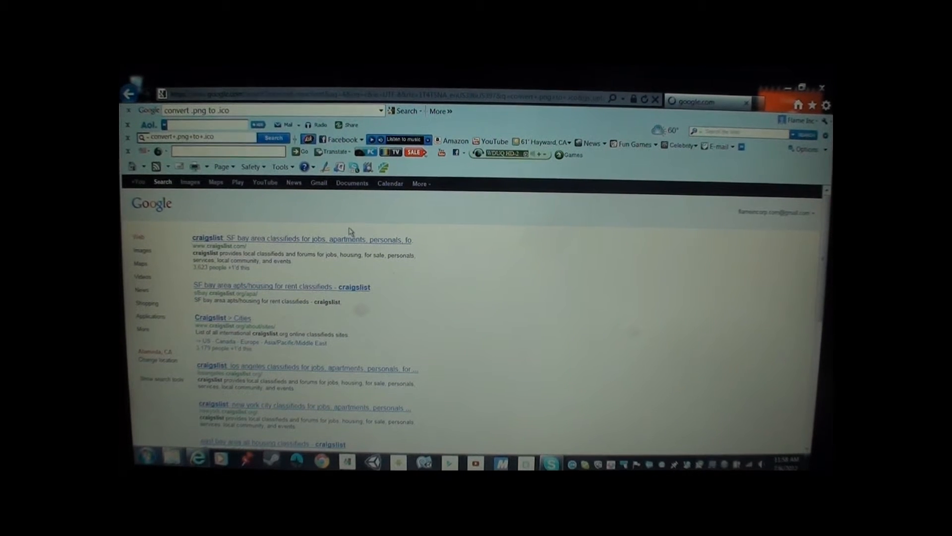
pyautogui.click(273, 138)
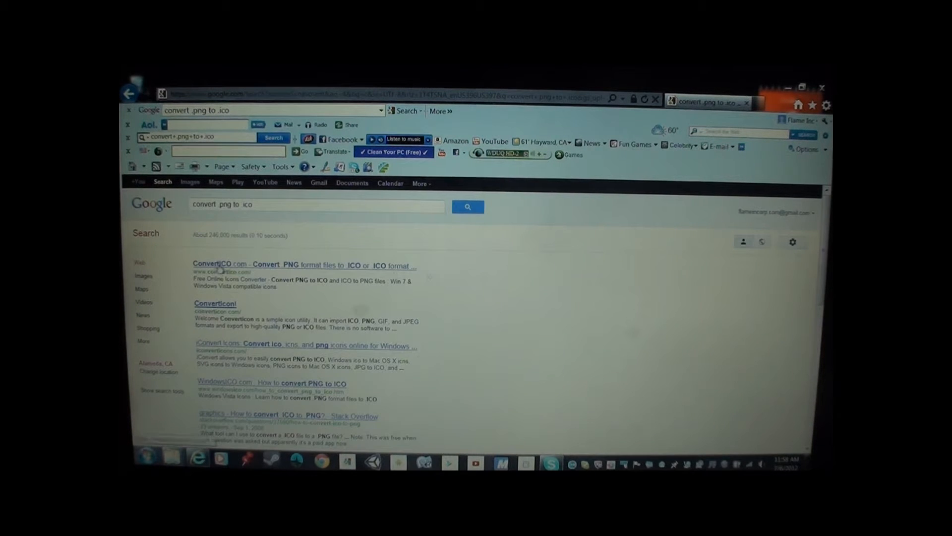
# Go to ConvertICO.com and start choosing a file from the computer.
pyautogui.click(226, 265)
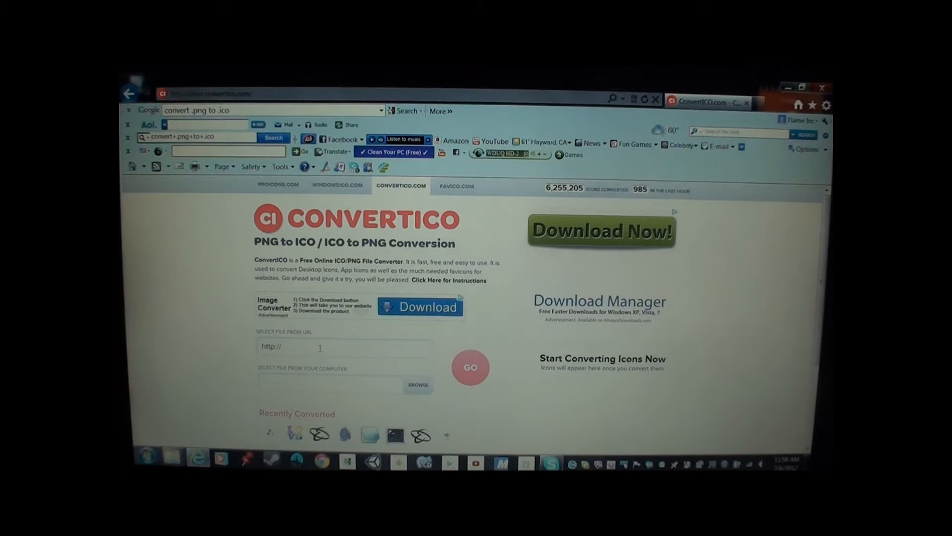
pyautogui.moveTo(499, 358)
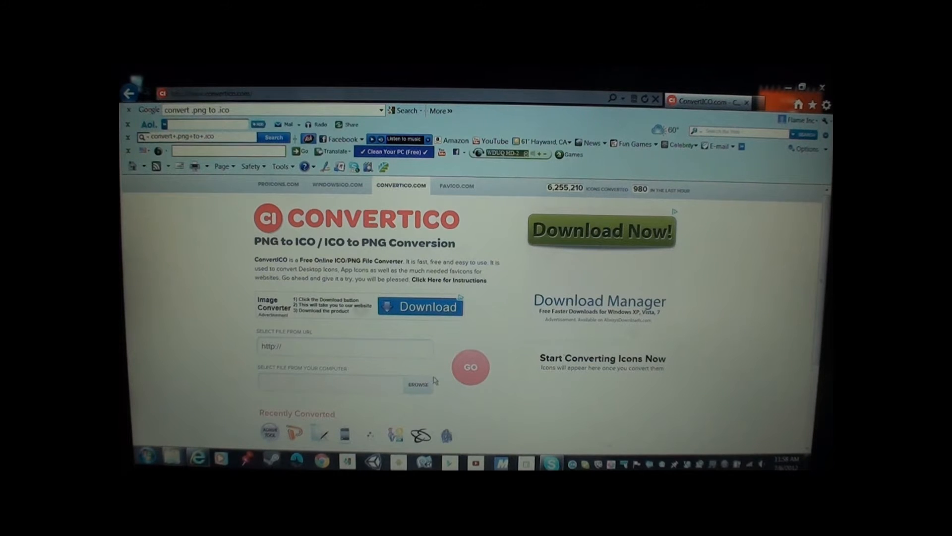
pyautogui.click(417, 384)
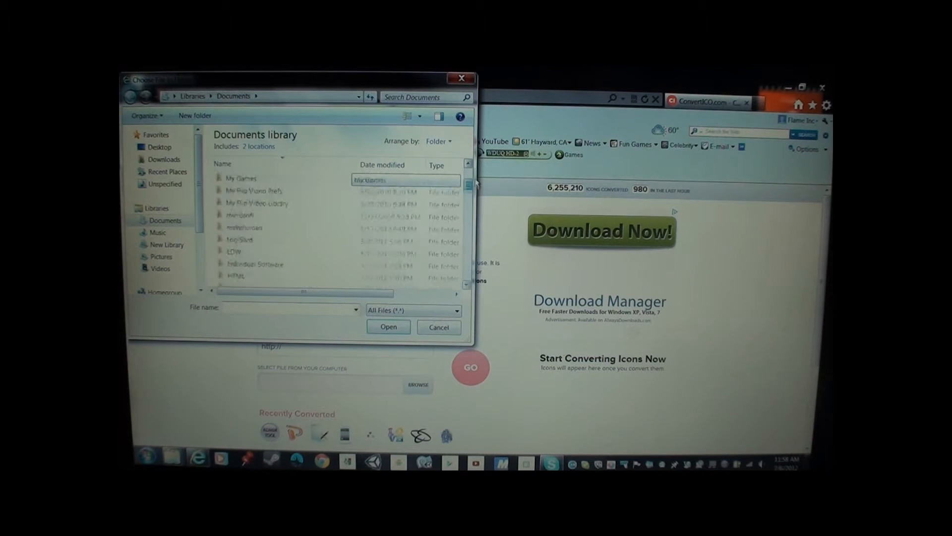
# Search Documents for 'minecraft' and upload 'minecraft icon 2' to ConvertICO.
pyautogui.click(425, 97)
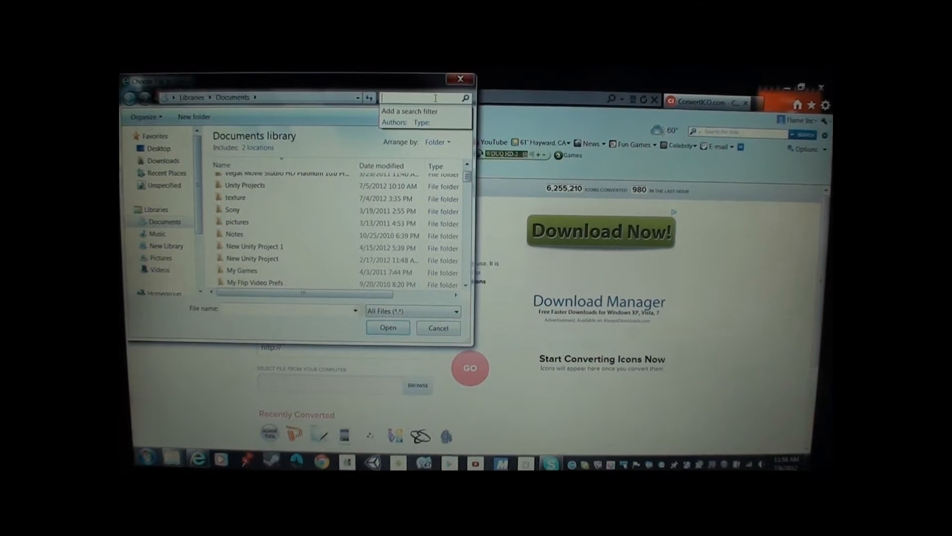
pyautogui.write('minecraft')
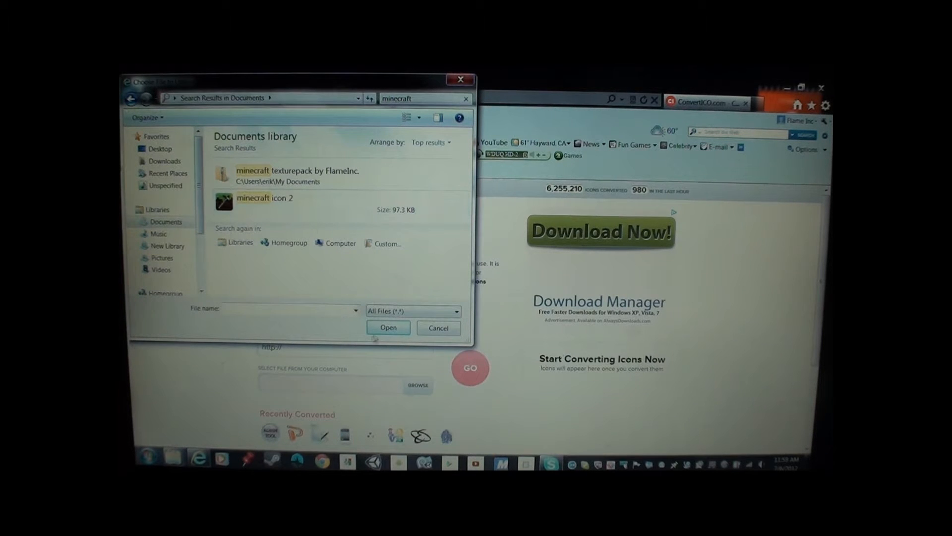
pyautogui.click(265, 200)
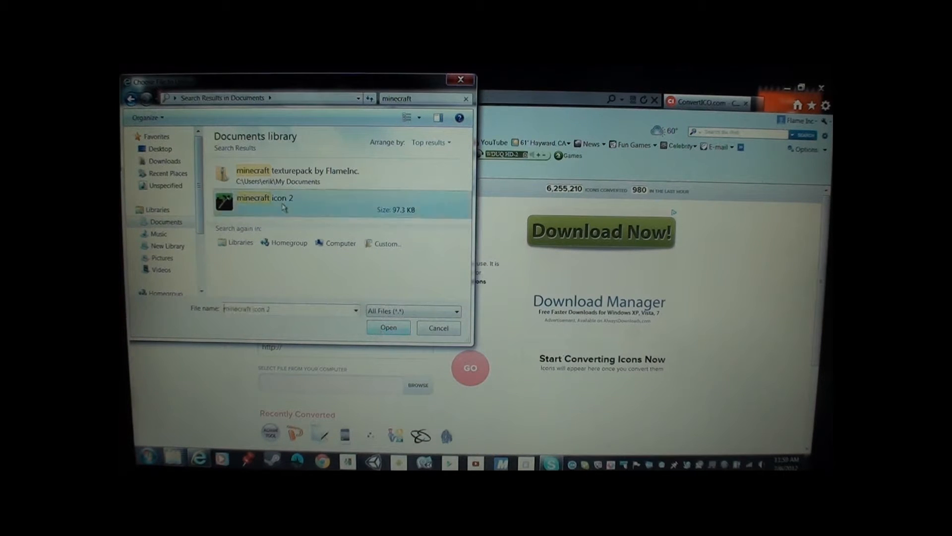
pyautogui.click(388, 328)
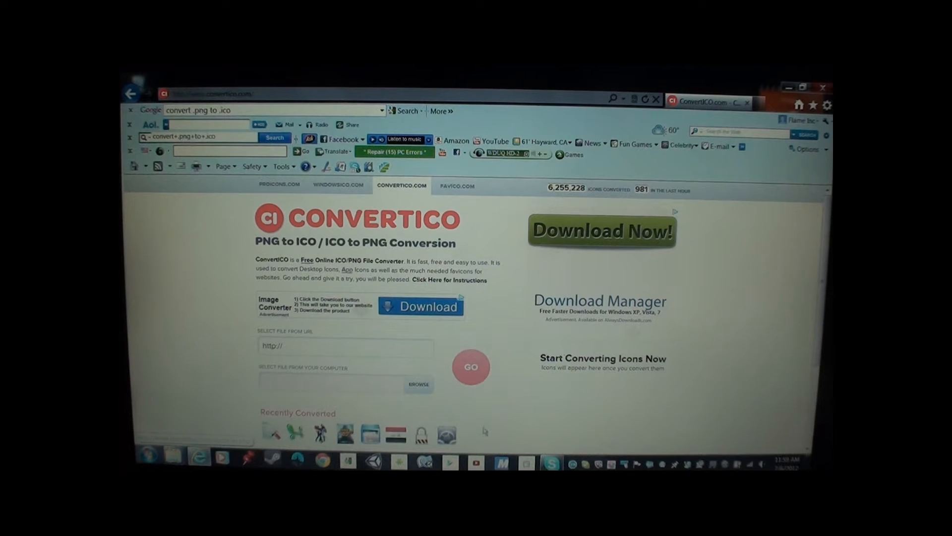
pyautogui.moveTo(527, 401)
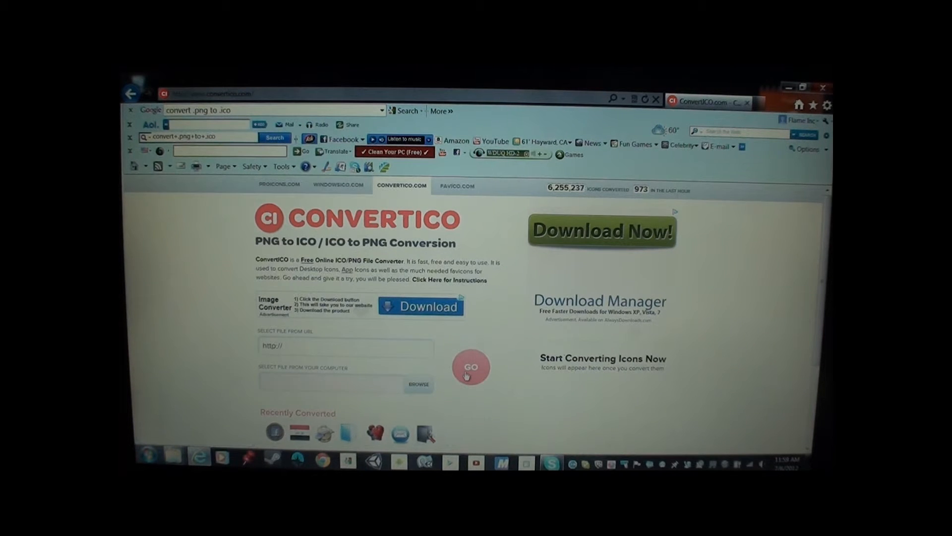
pyautogui.moveTo(595, 398)
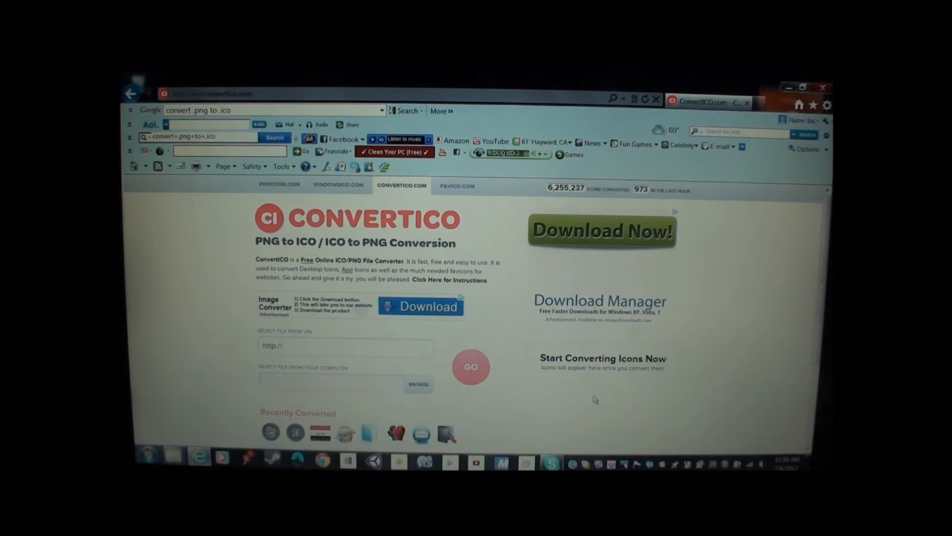
pyautogui.moveTo(642, 385)
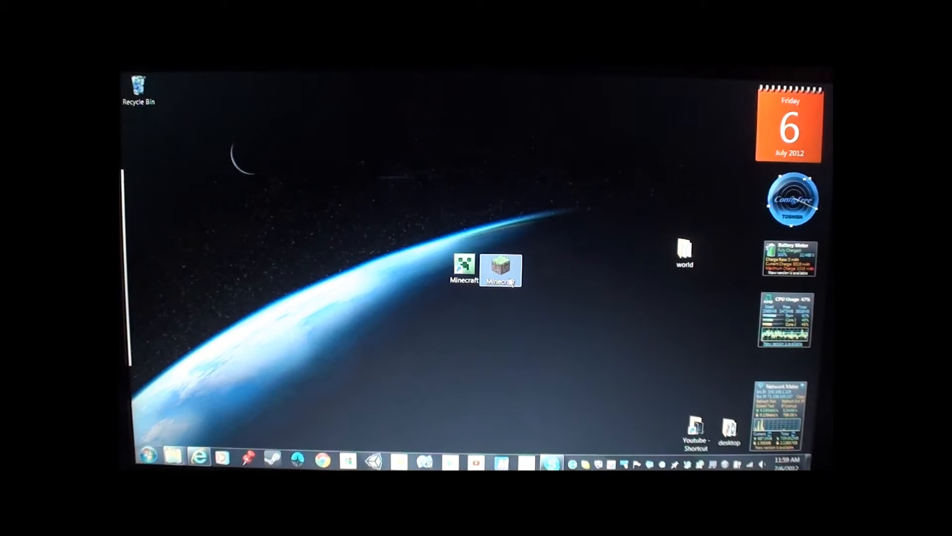
# Make a copy of the Minecraft shortcut on the desktop, declining the 'Minecraft (2)' name.
pyautogui.rightClick(501, 271)
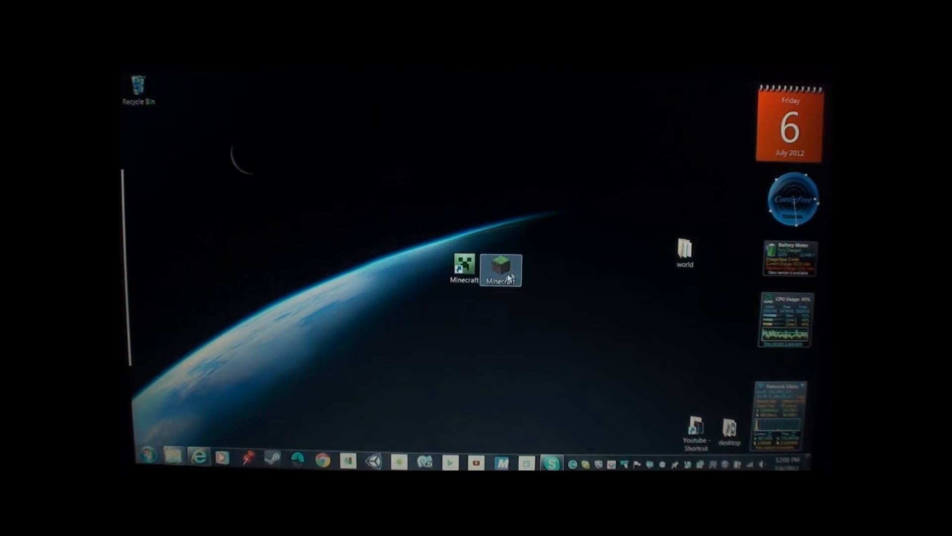
pyautogui.rightClick(500, 269)
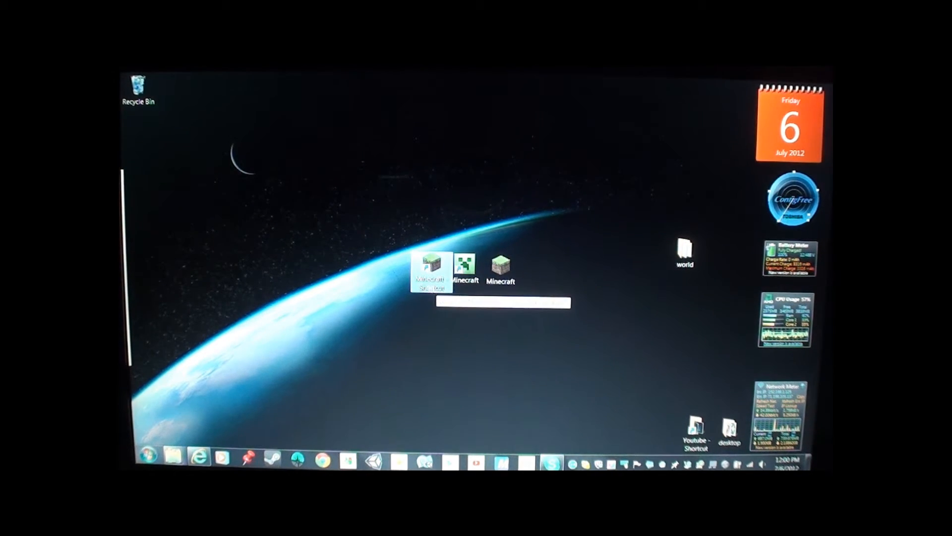
pyautogui.rightClick(431, 267)
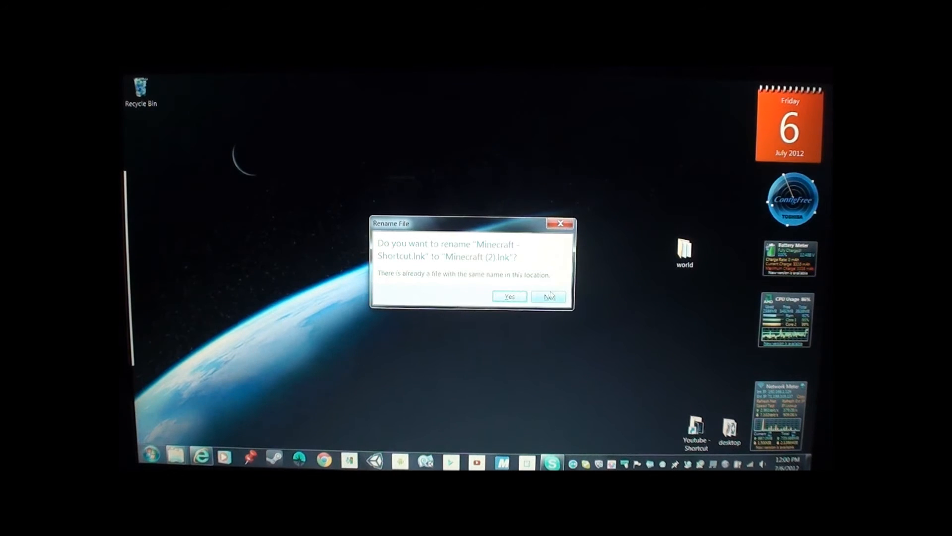
pyautogui.click(509, 297)
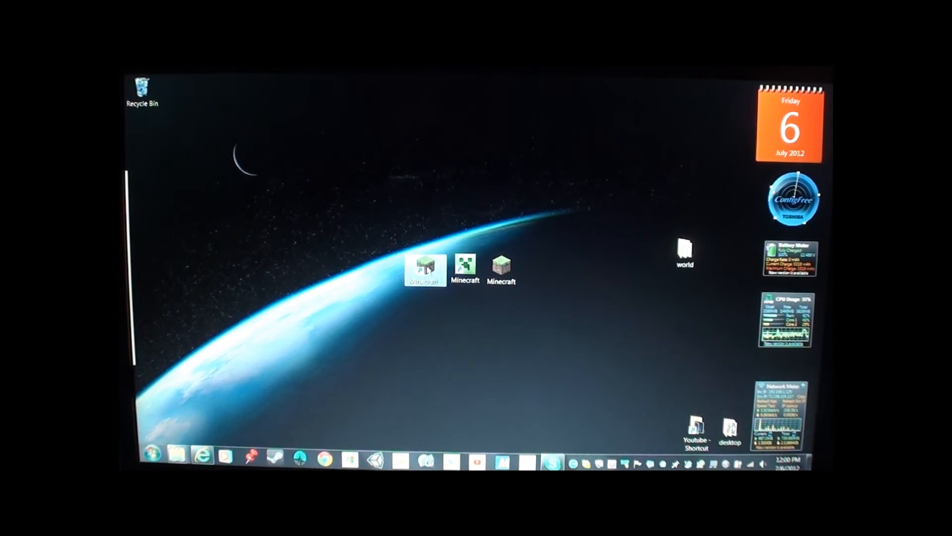
# Open the new shortcut's Properties and its Change Icon window listing Minecraft.exe icons.
pyautogui.rightClick(425, 269)
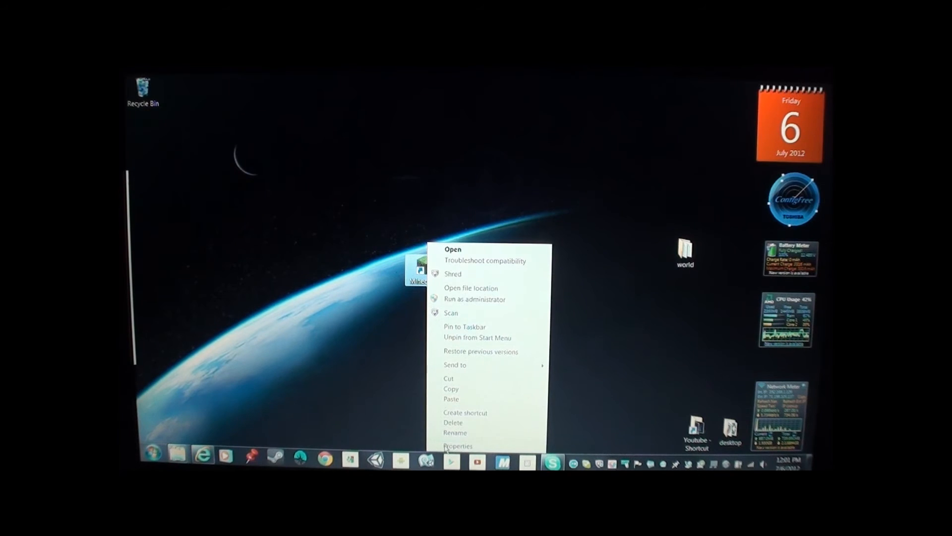
pyautogui.click(456, 446)
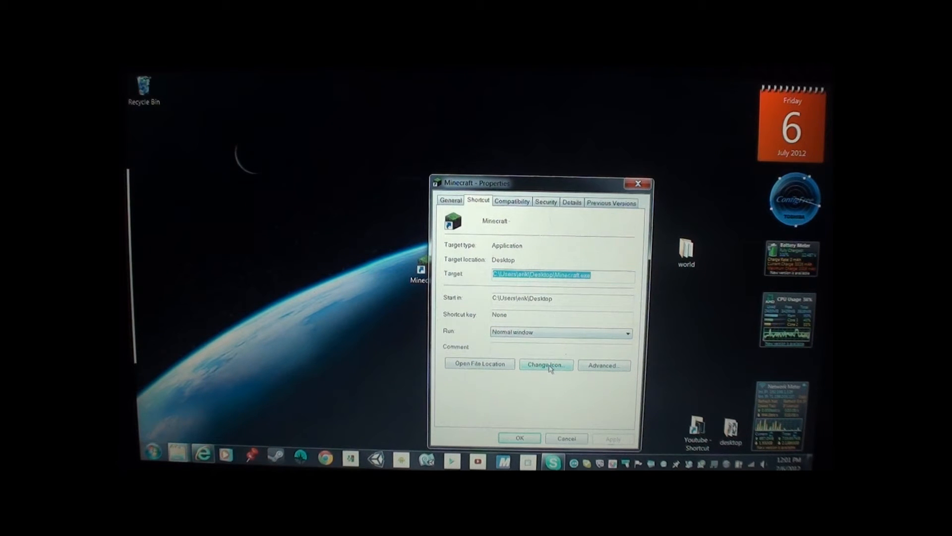
pyautogui.click(545, 365)
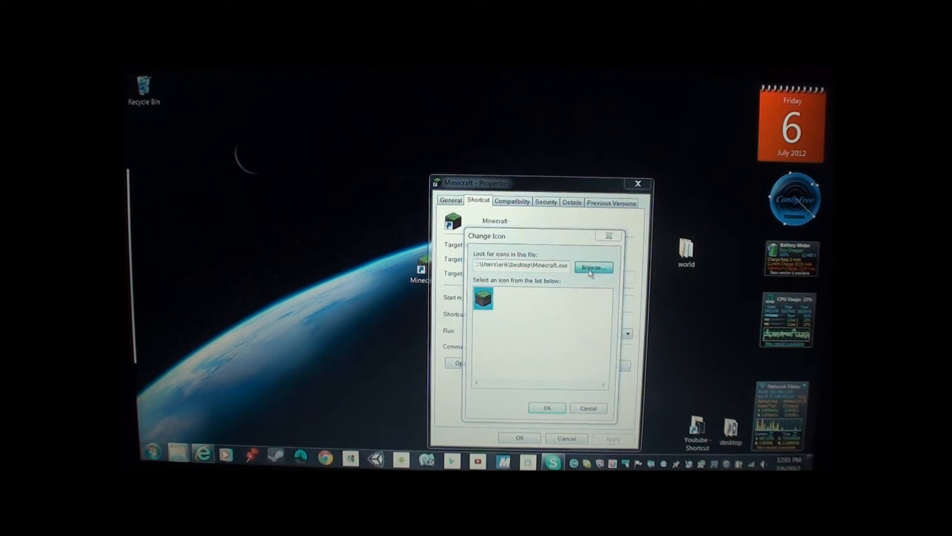
# Browse Libraries for 'min', load 'minecraft icon 2' and confirm it as the icon.
pyautogui.click(593, 268)
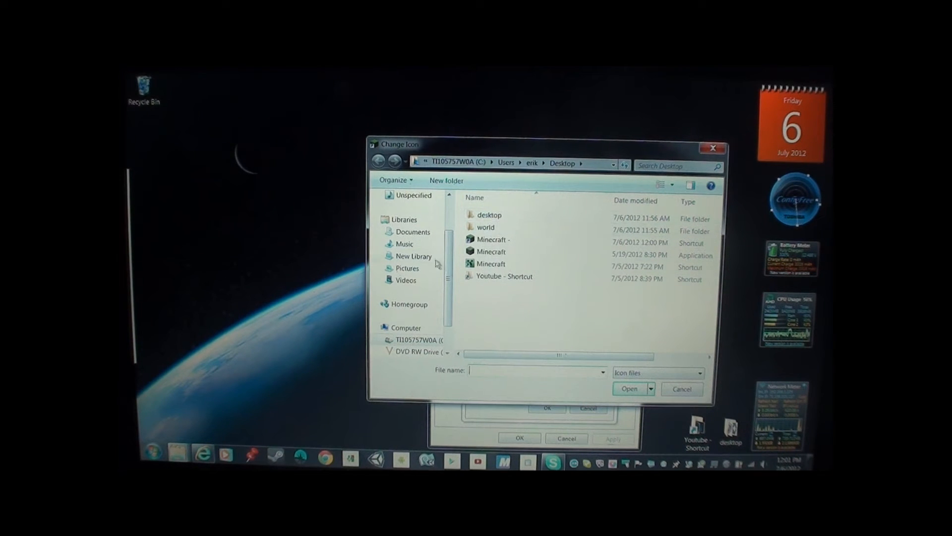
pyautogui.click(403, 219)
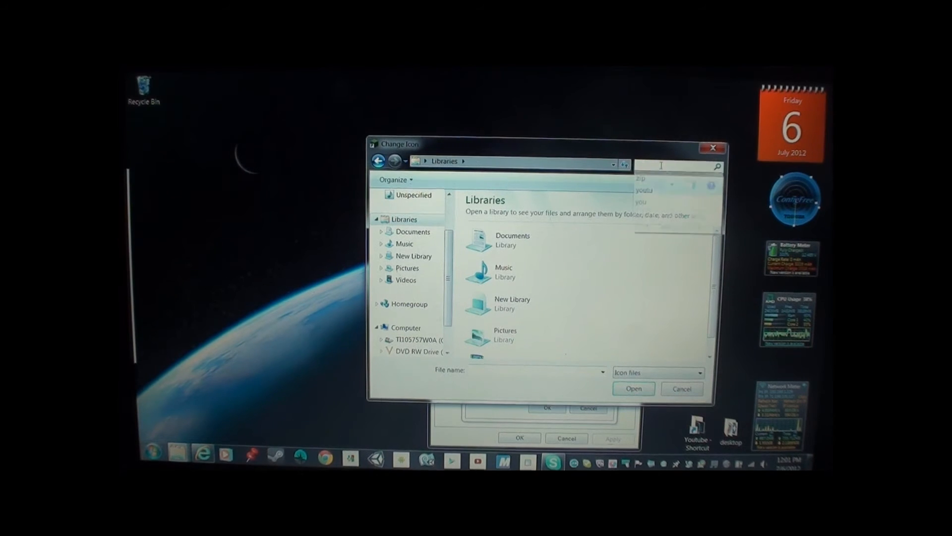
pyautogui.write('minecraft')
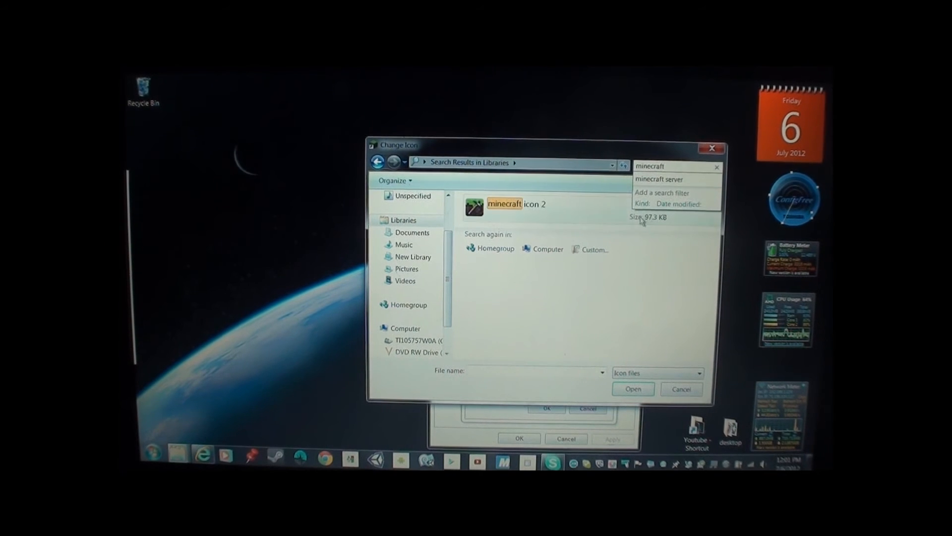
pyautogui.click(504, 205)
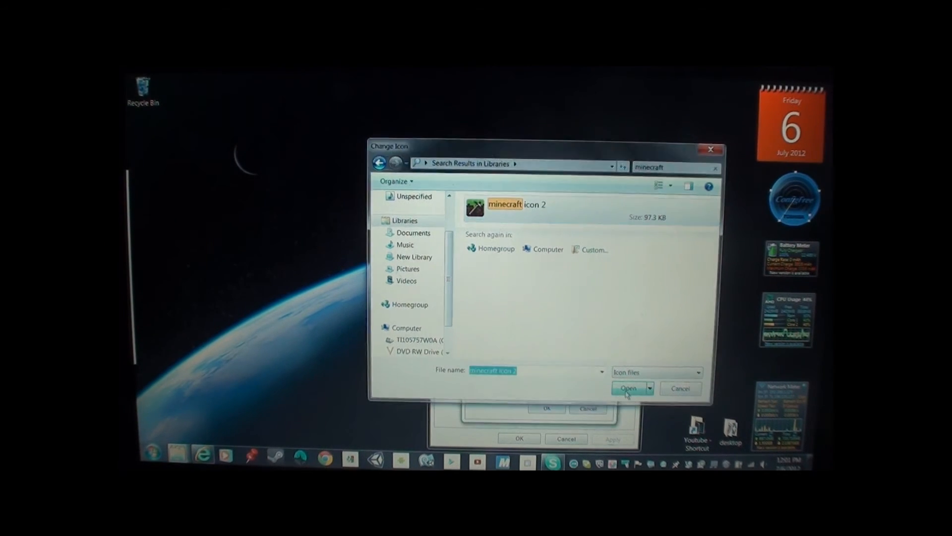
pyautogui.click(629, 388)
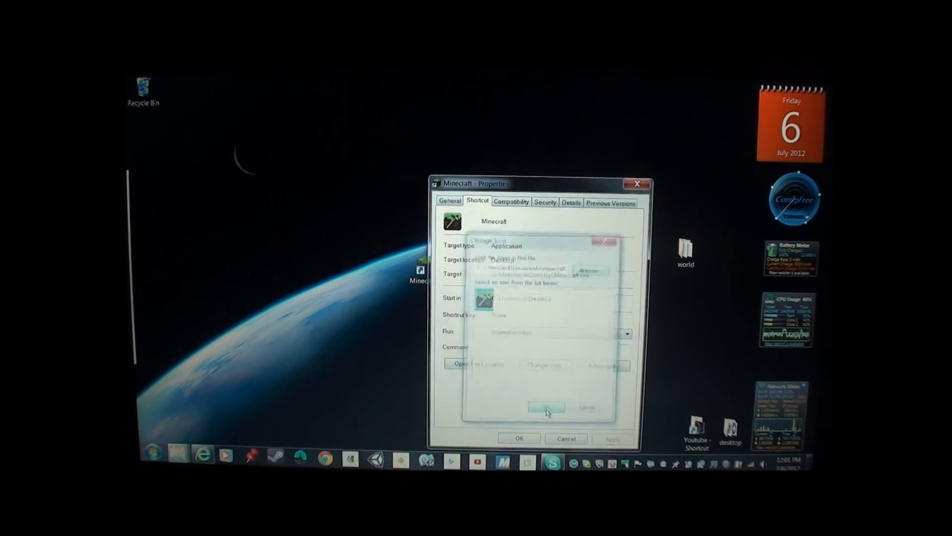
pyautogui.click(545, 408)
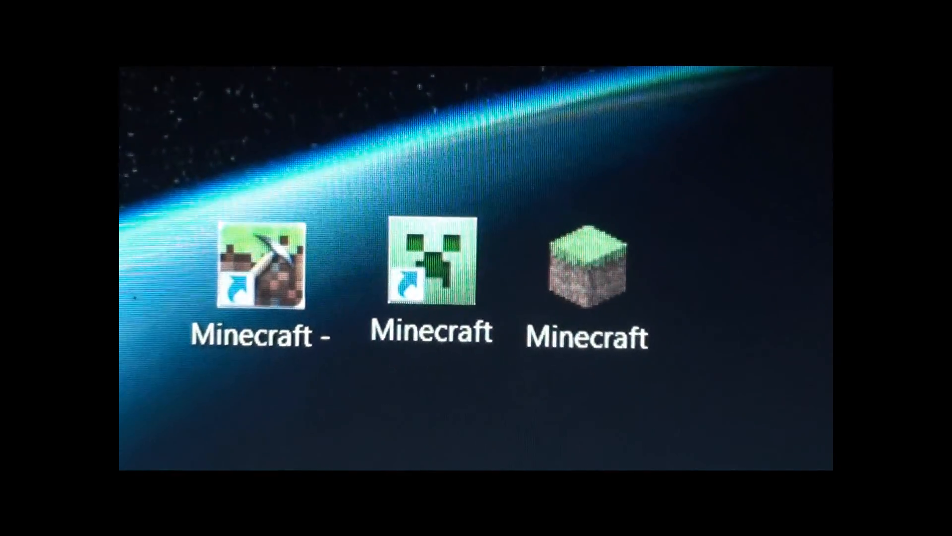
# Remove the extra Minecraft icons, keeping only the creeper-face shortcut.
pyautogui.click(261, 273)
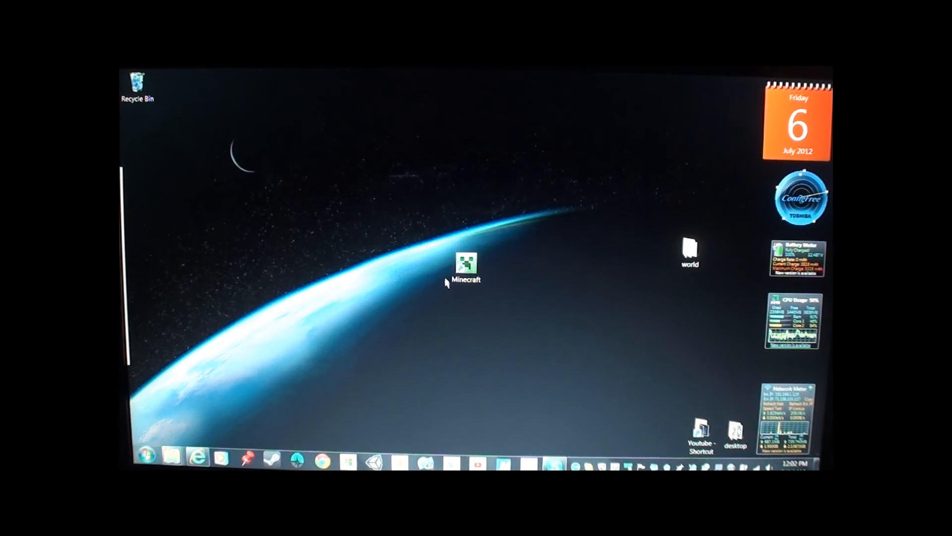
pyautogui.moveTo(539, 280)
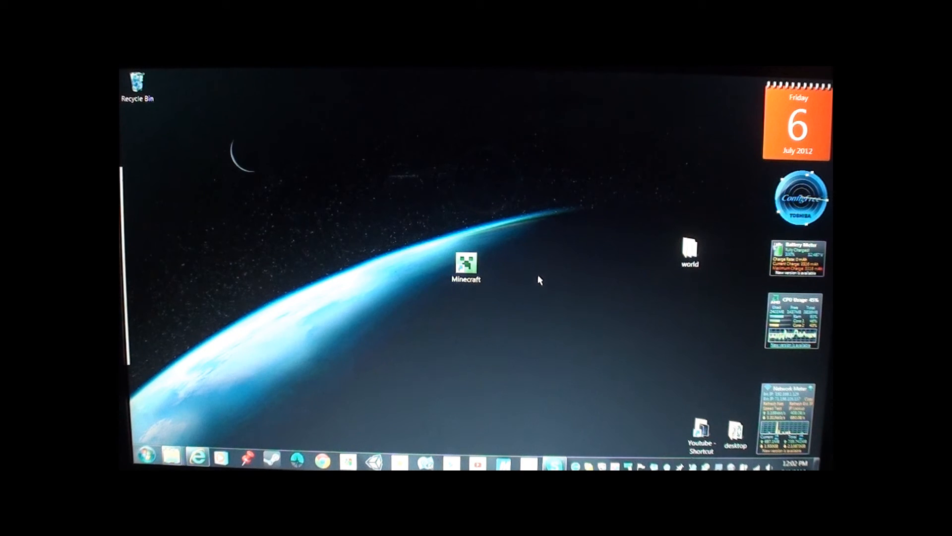
pyautogui.moveTo(249, 440)
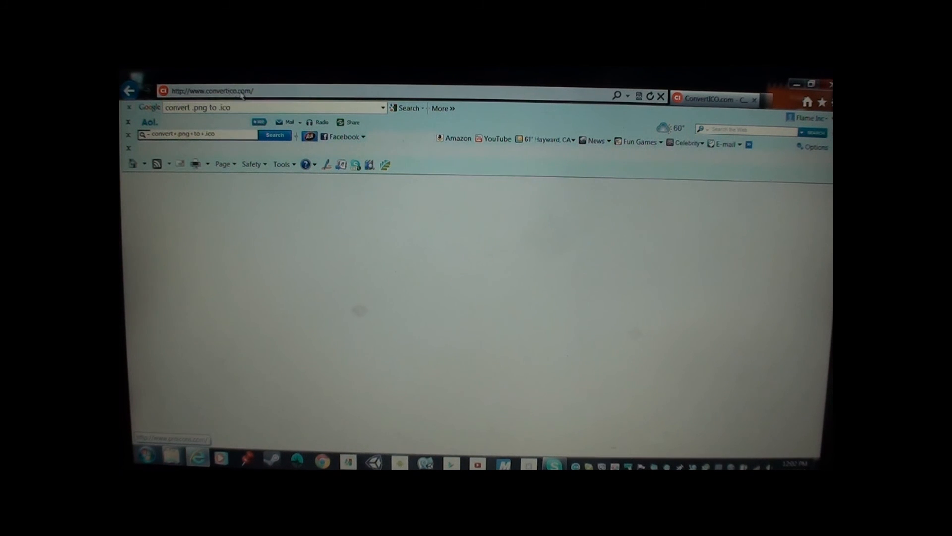
# Copy the ConvertICO.com address from Internet Explorer's address bar.
pyautogui.rightClick(209, 91)
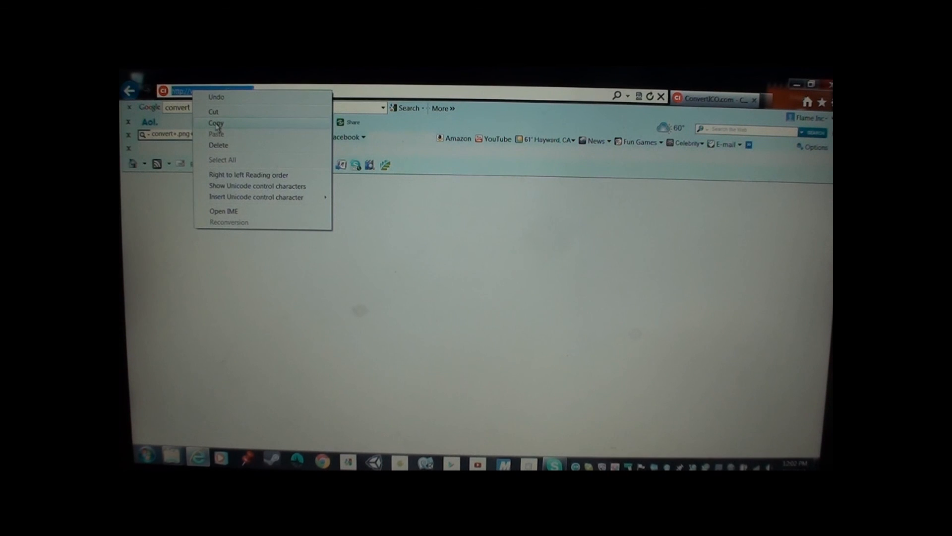
pyautogui.click(216, 123)
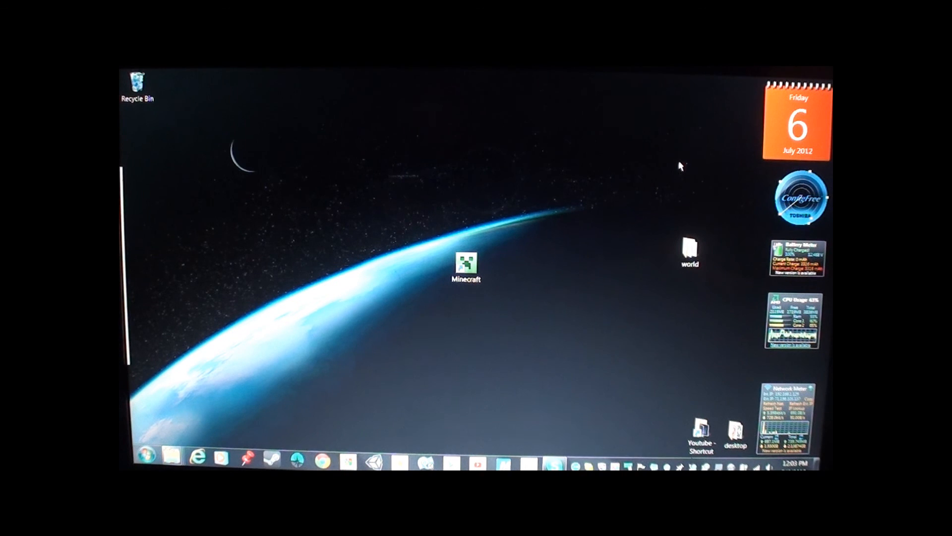
pyautogui.moveTo(580, 228)
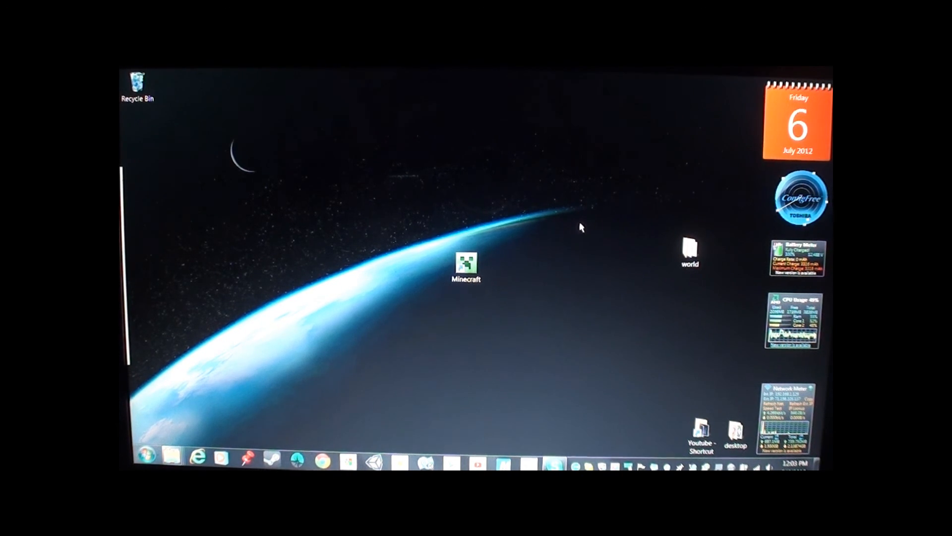